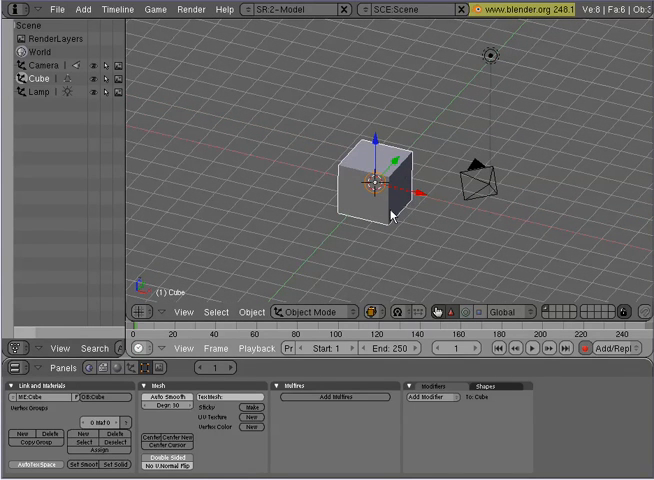
{"action": "mouse_move", "coordinate": [262, 188]}
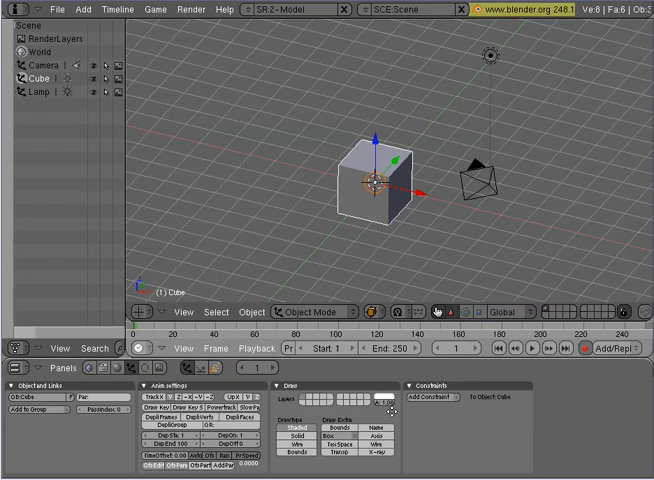
{"action": "mouse_move", "coordinate": [348, 232]}
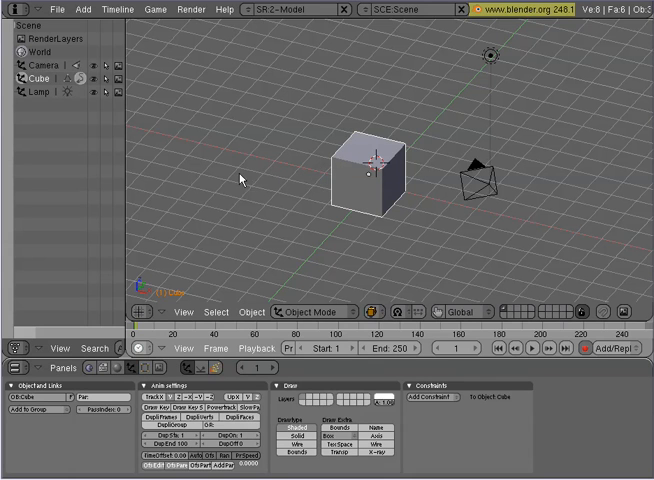
- Select the camera, then the lamp, then the cube to view each object's settings
{"action": "left_click", "coordinate": [480, 186]}
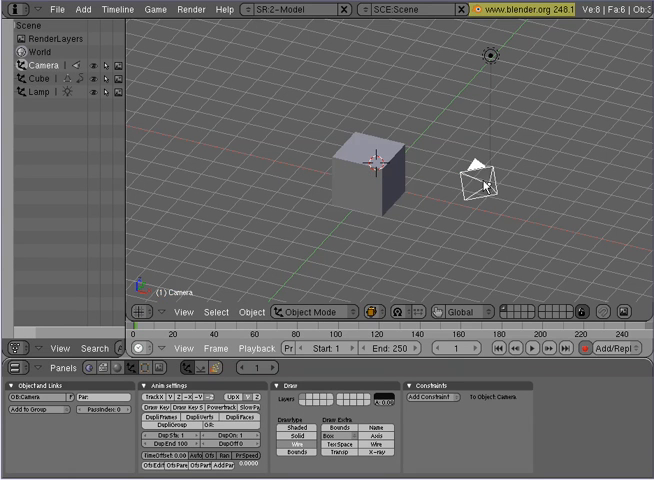
{"action": "left_click", "coordinate": [480, 184]}
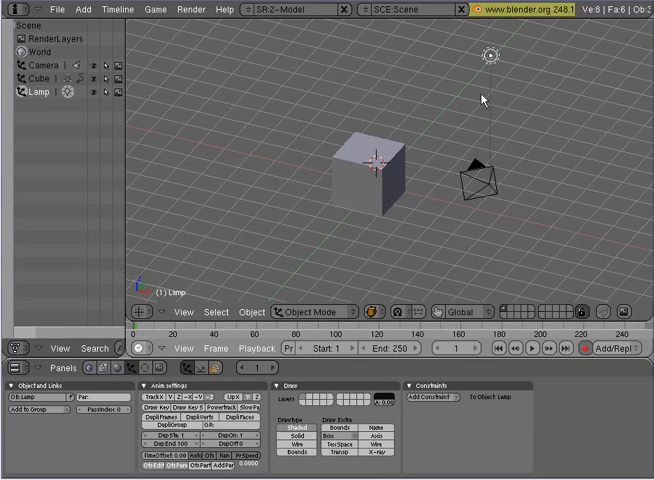
{"action": "left_click", "coordinate": [376, 170]}
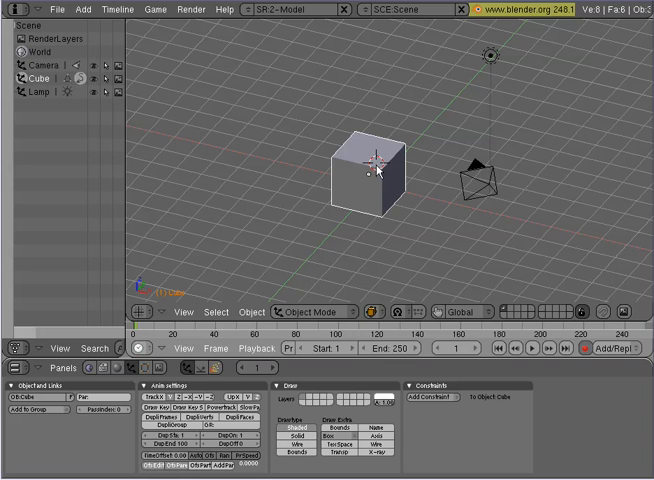
{"action": "mouse_move", "coordinate": [284, 176]}
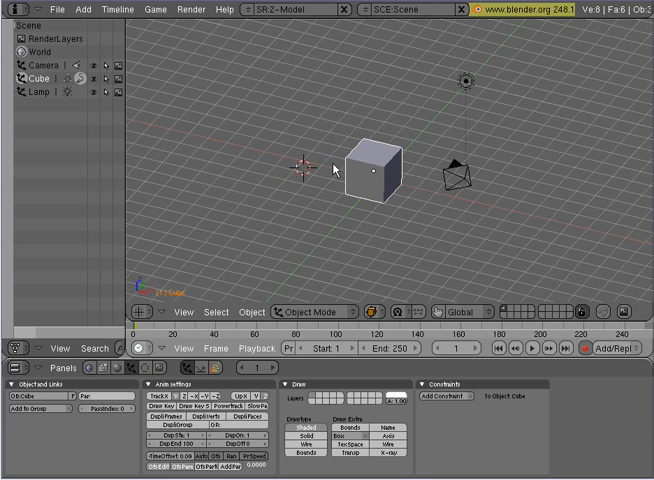
{"action": "mouse_move", "coordinate": [312, 138]}
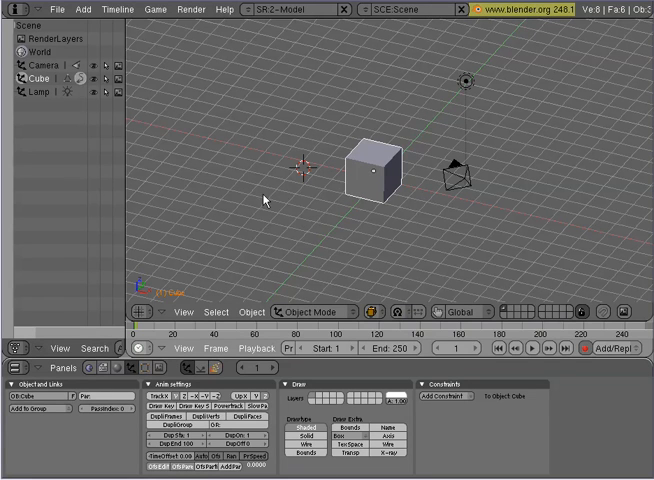
{"action": "mouse_move", "coordinate": [308, 144]}
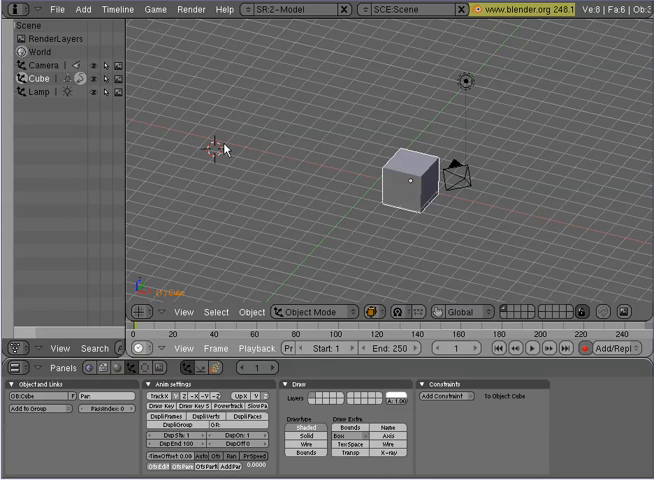
{"action": "mouse_move", "coordinate": [224, 130]}
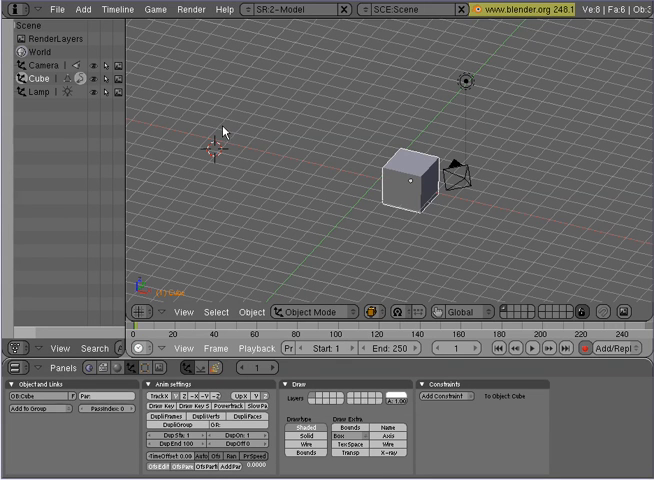
{"action": "mouse_move", "coordinate": [242, 136]}
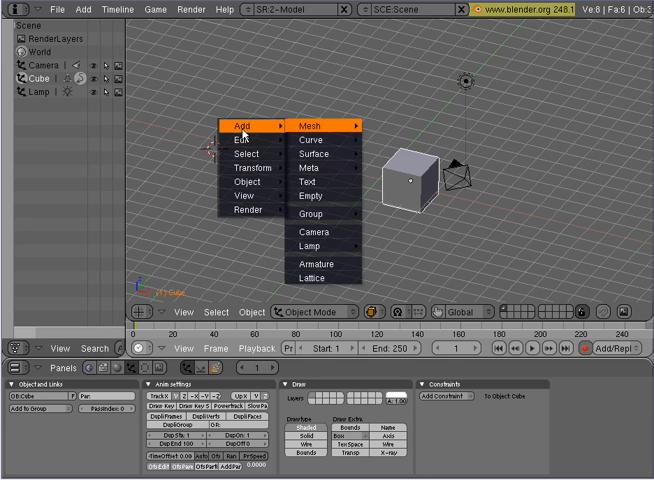
{"action": "mouse_move", "coordinate": [246, 136]}
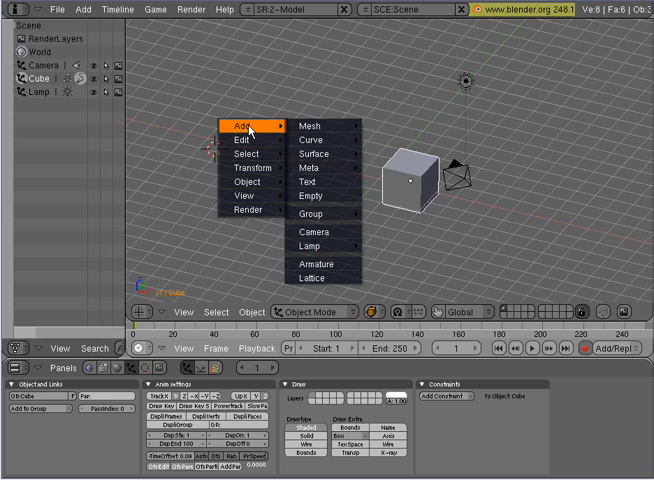
{"action": "mouse_move", "coordinate": [320, 126]}
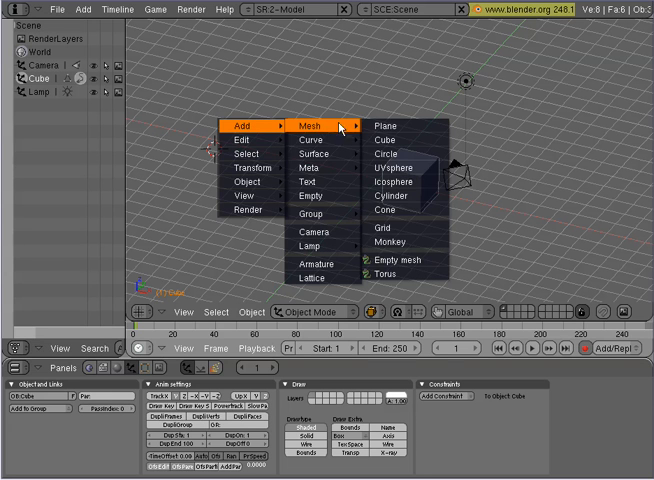
{"action": "mouse_move", "coordinate": [402, 242]}
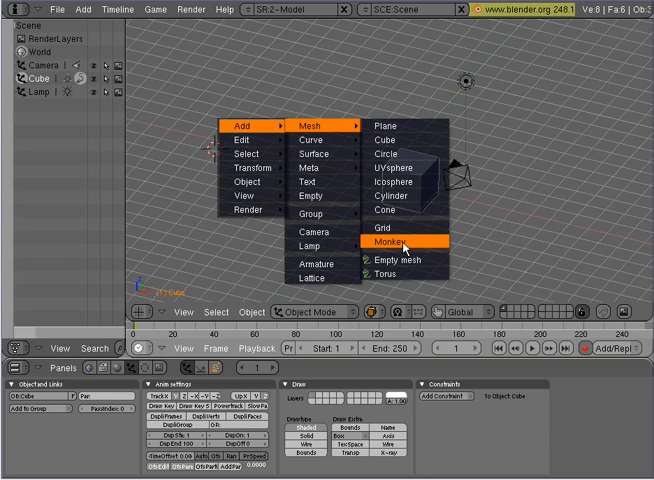
- Add a Monkey (Suzanne) mesh at the 3D cursor position
{"action": "left_click", "coordinate": [398, 240]}
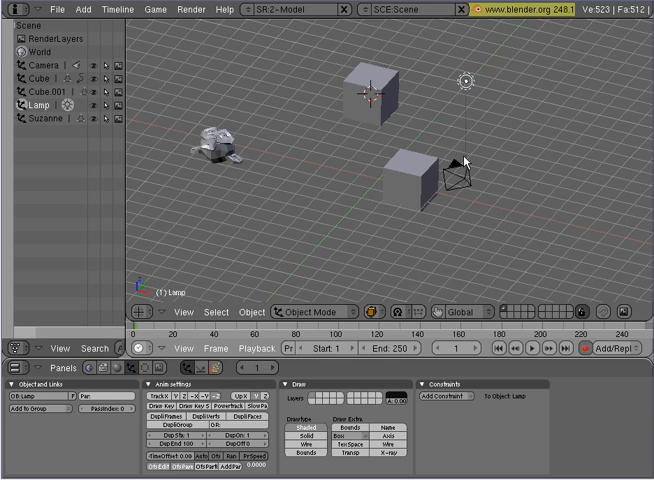
{"action": "mouse_move", "coordinate": [484, 96]}
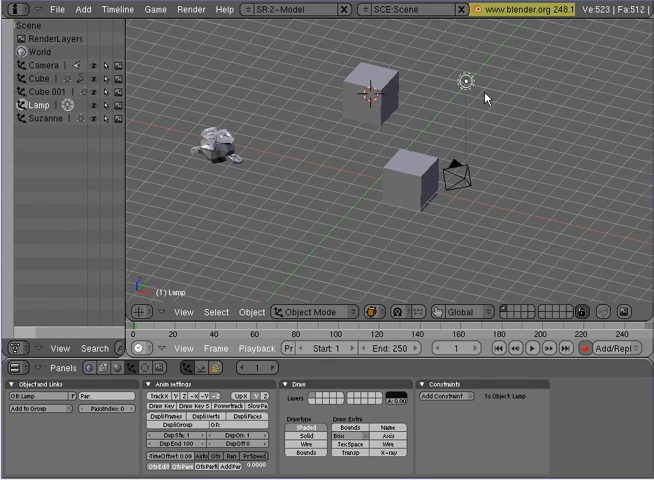
{"action": "mouse_move", "coordinate": [420, 98]}
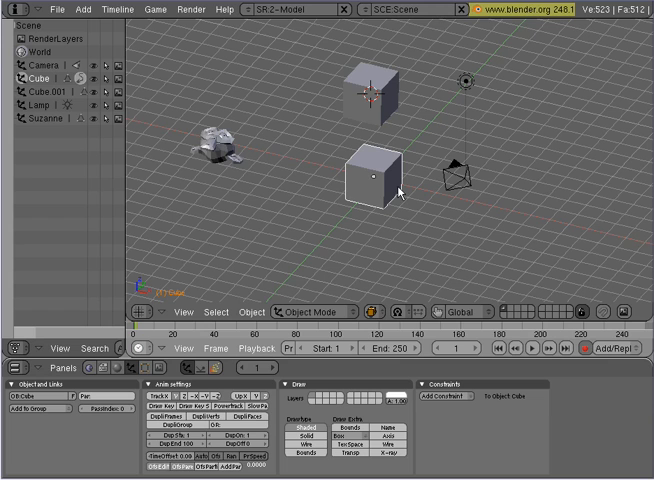
{"action": "mouse_move", "coordinate": [420, 272]}
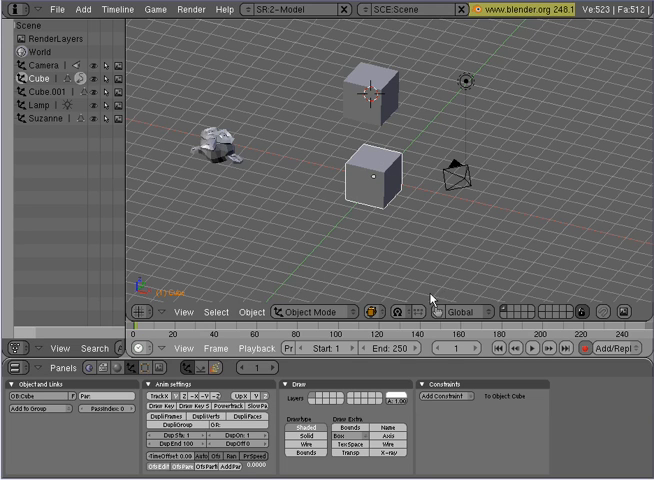
{"action": "mouse_move", "coordinate": [438, 312]}
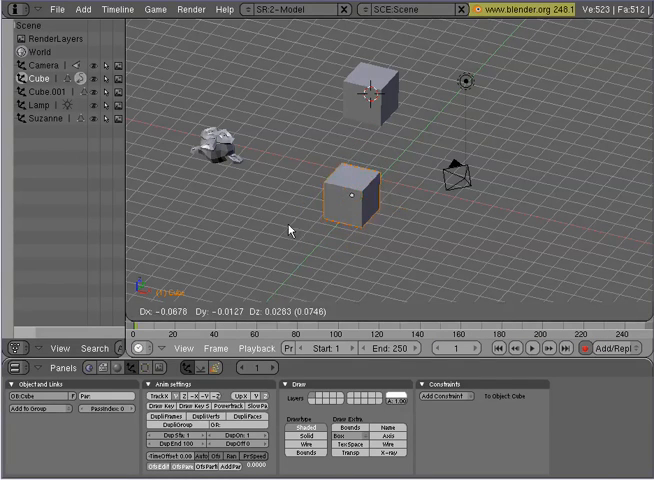
- Confirm the cube's new position and rotation, then show rotate manipulator handles
{"action": "left_click", "coordinate": [356, 196]}
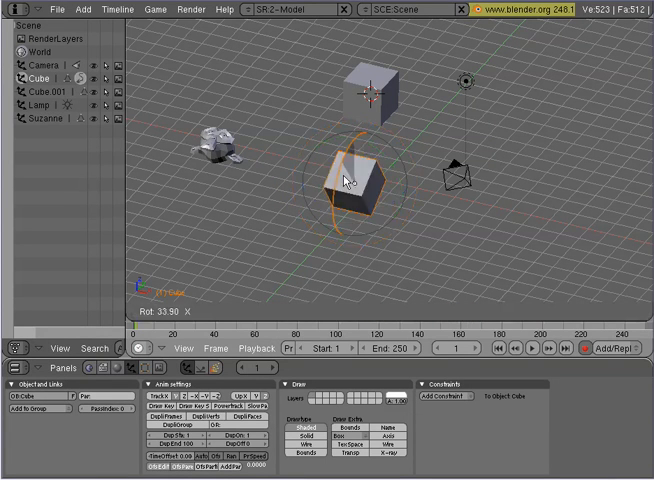
{"action": "left_click", "coordinate": [356, 184]}
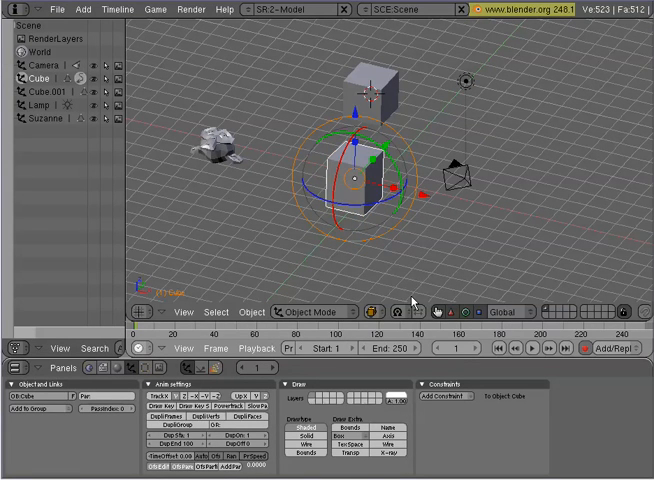
{"action": "left_click", "coordinate": [462, 312]}
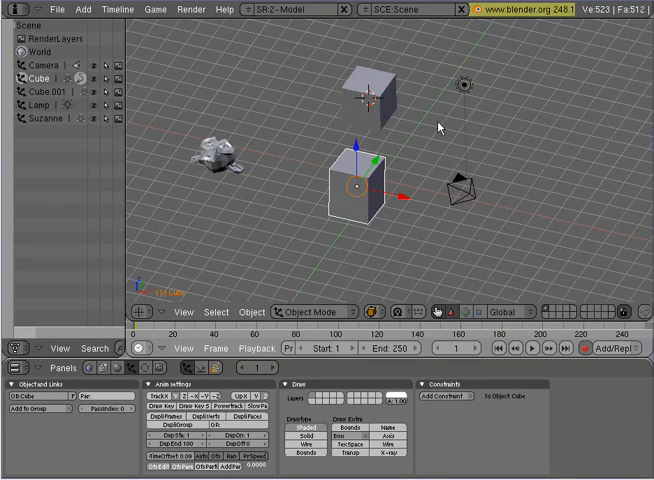
{"action": "mouse_move", "coordinate": [404, 232]}
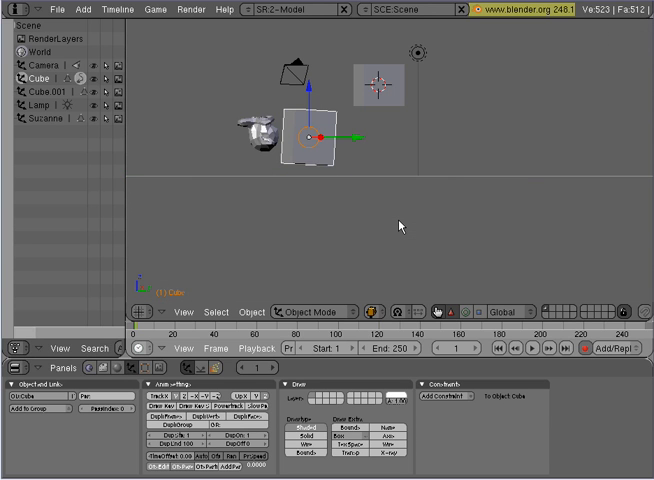
{"action": "mouse_move", "coordinate": [328, 150]}
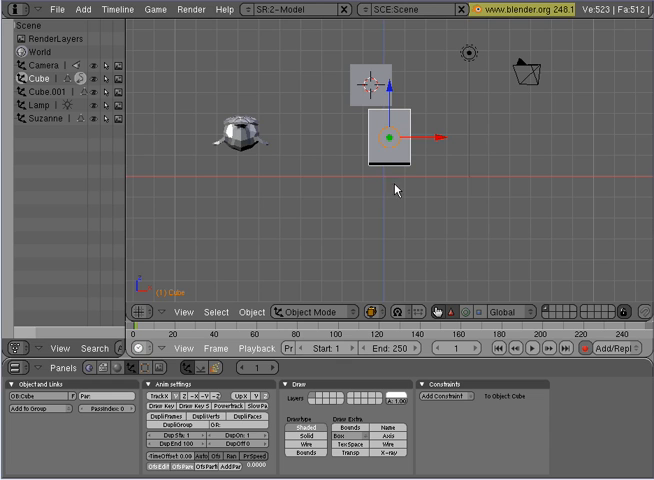
{"action": "mouse_move", "coordinate": [420, 196]}
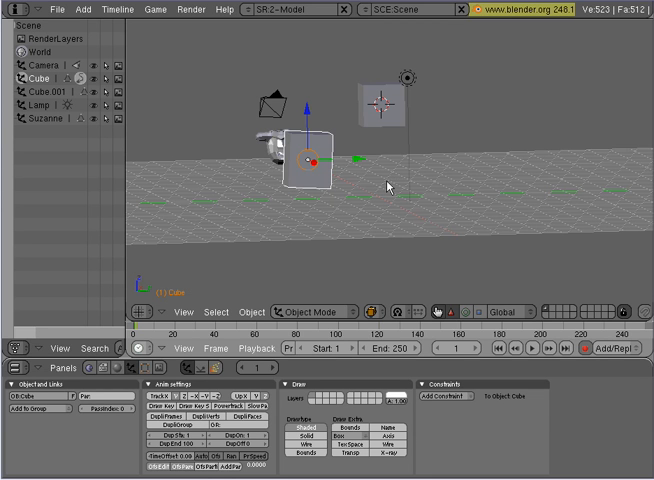
{"action": "mouse_move", "coordinate": [398, 186]}
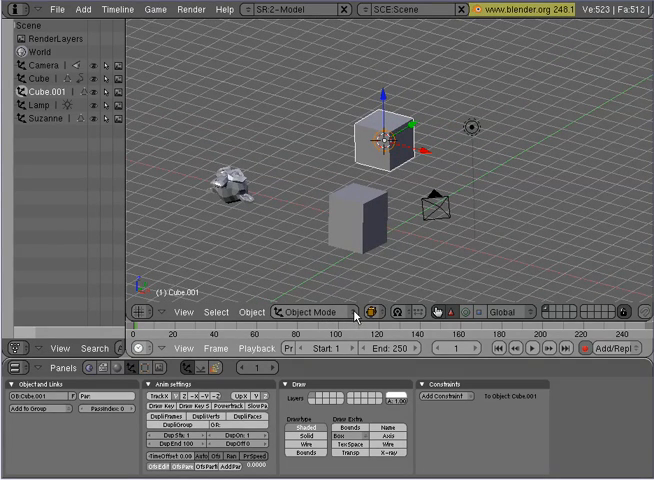
- Enter Edit Mode on Cube.001 and move vertices along one axis into a wedge
{"action": "left_click", "coordinate": [312, 312]}
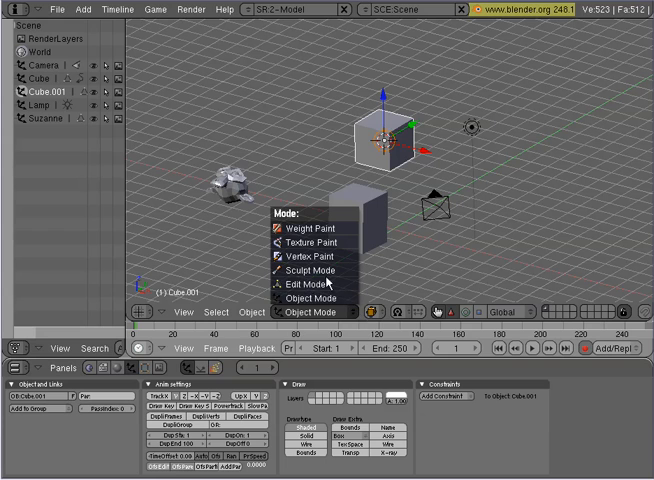
{"action": "left_click", "coordinate": [306, 272]}
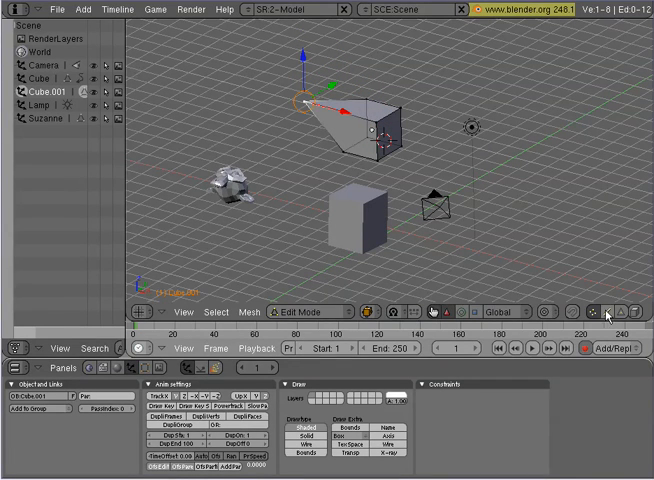
{"action": "mouse_move", "coordinate": [596, 316]}
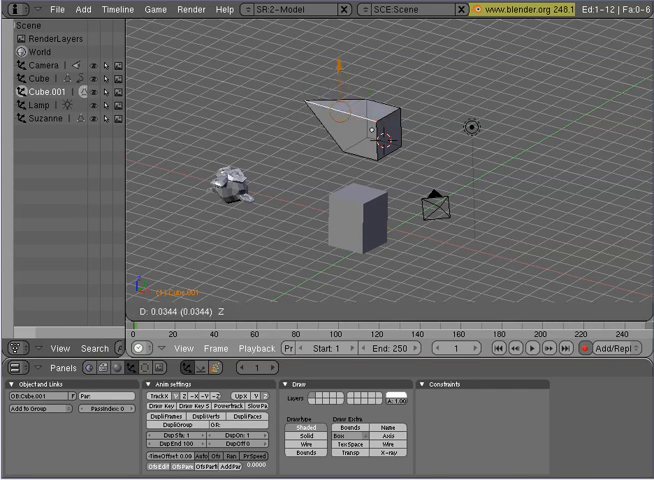
{"action": "key", "text": "Tab"}
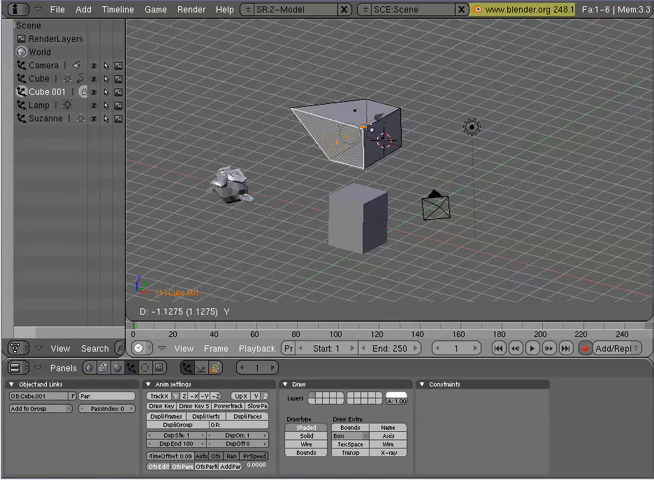
{"action": "key", "text": "Tab"}
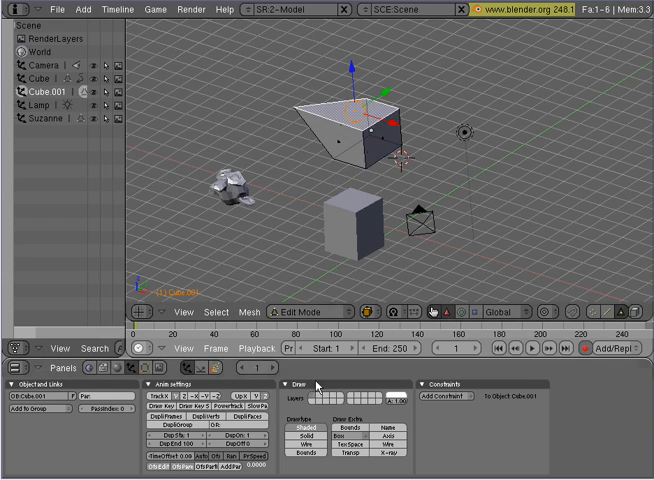
- Return Cube.001 to Object Mode and view the object settings panels
{"action": "left_click", "coordinate": [300, 312]}
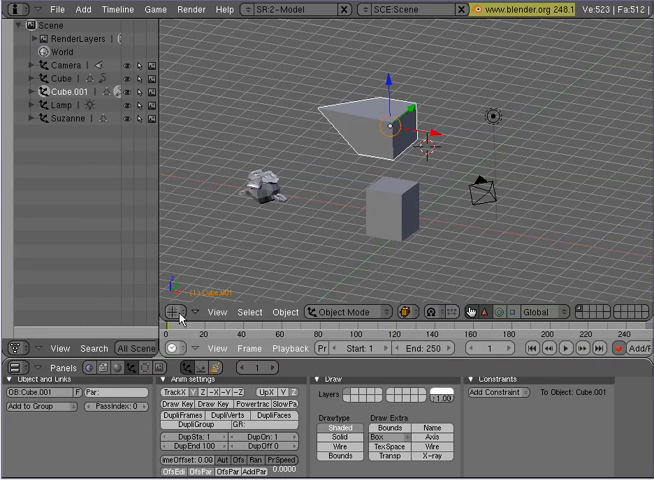
{"action": "mouse_move", "coordinate": [180, 312]}
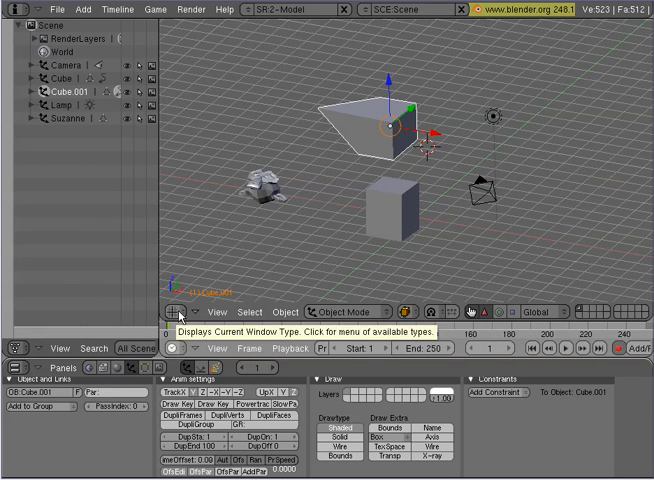
- Make Cube.001 the active object via the Outliner list
{"action": "left_click", "coordinate": [178, 312]}
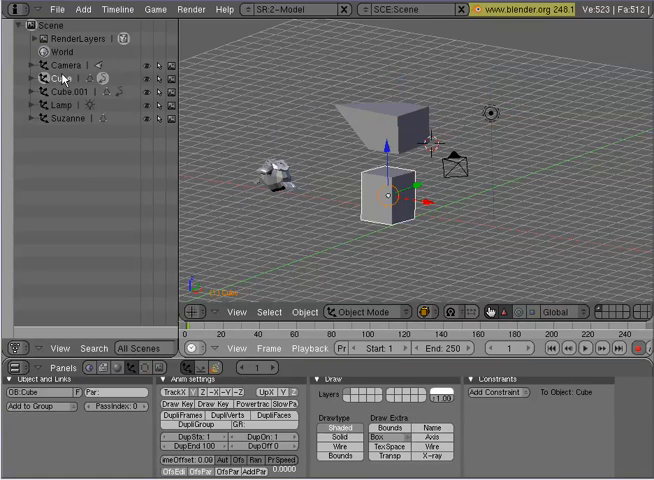
{"action": "left_click", "coordinate": [56, 92]}
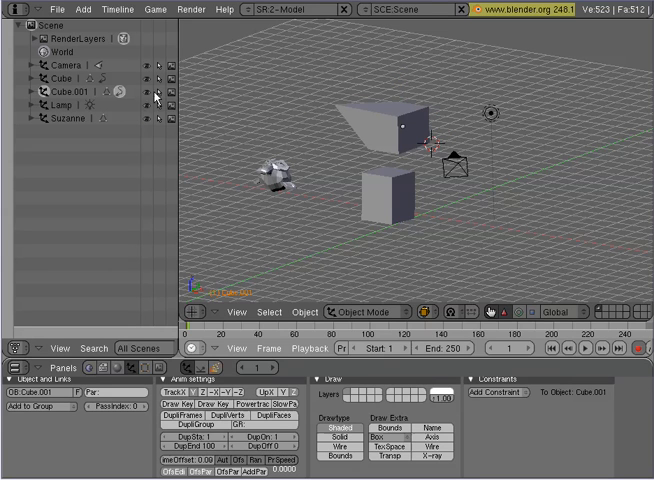
{"action": "mouse_move", "coordinate": [156, 92]}
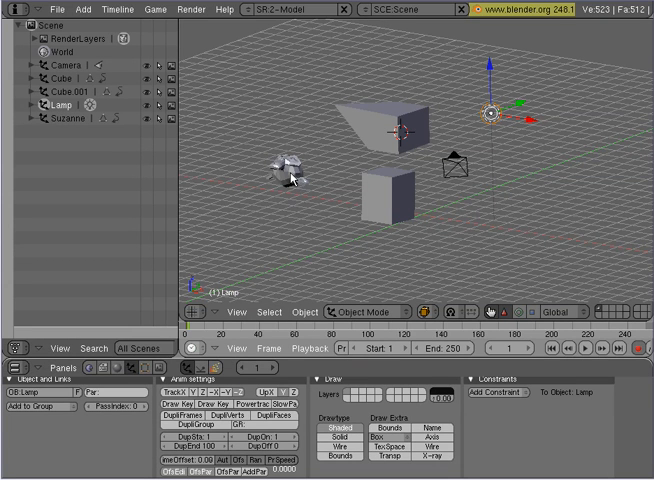
- Add Suzanne to the lamp selection and confirm Make Parent
{"action": "left_click", "coordinate": [290, 180]}
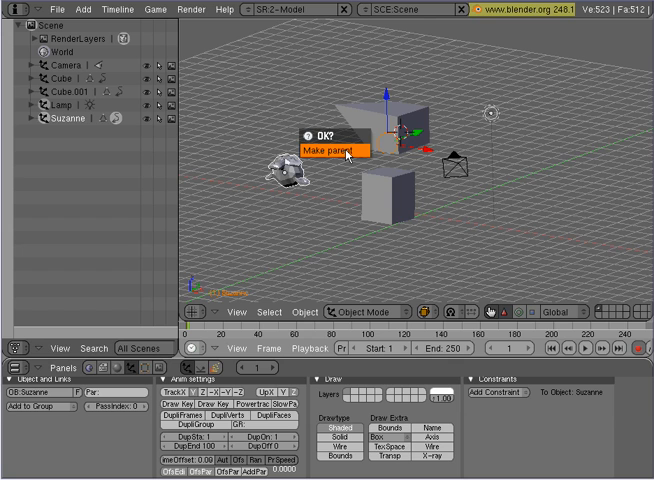
{"action": "left_click", "coordinate": [332, 152]}
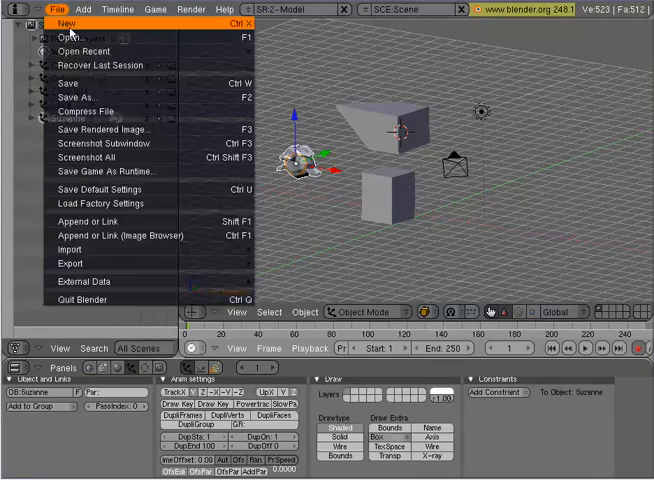
- Load Factory Settings, then save the camera-and-lamp scene as the startup default
{"action": "left_click", "coordinate": [64, 22]}
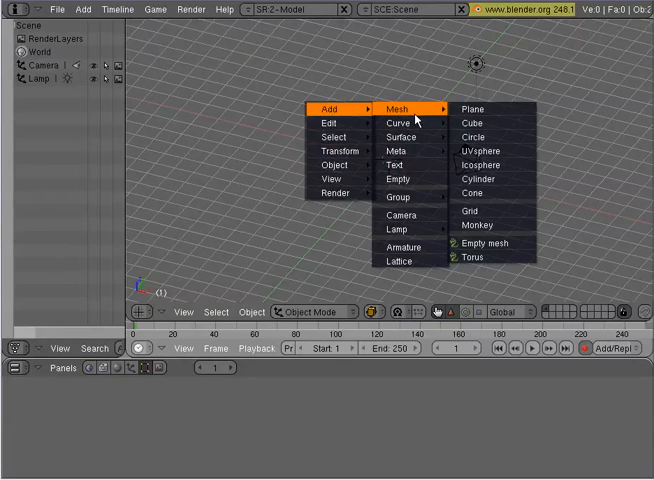
{"action": "left_click", "coordinate": [466, 122]}
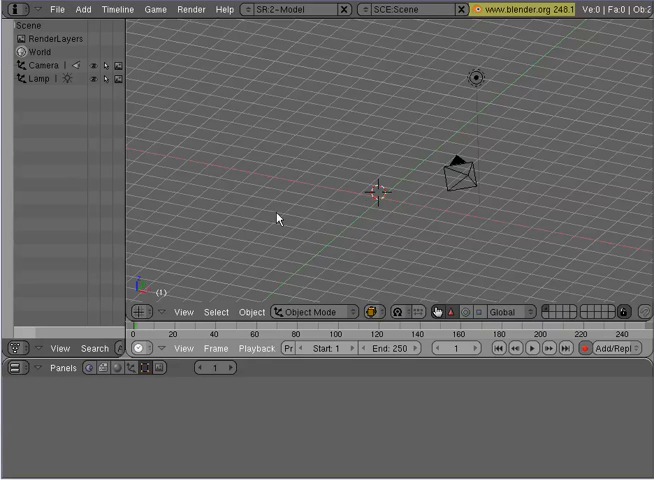
{"action": "left_click", "coordinate": [56, 8]}
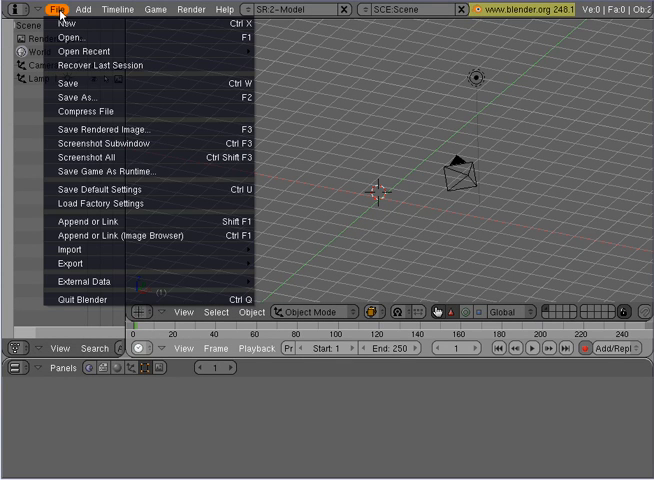
{"action": "left_click", "coordinate": [348, 160]}
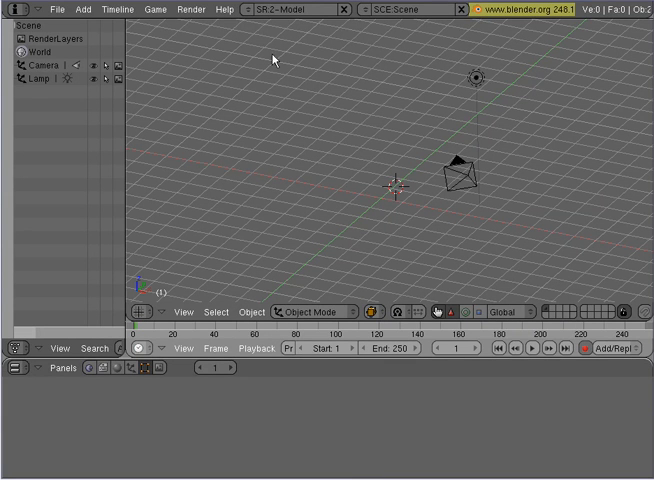
{"action": "left_click", "coordinate": [244, 8]}
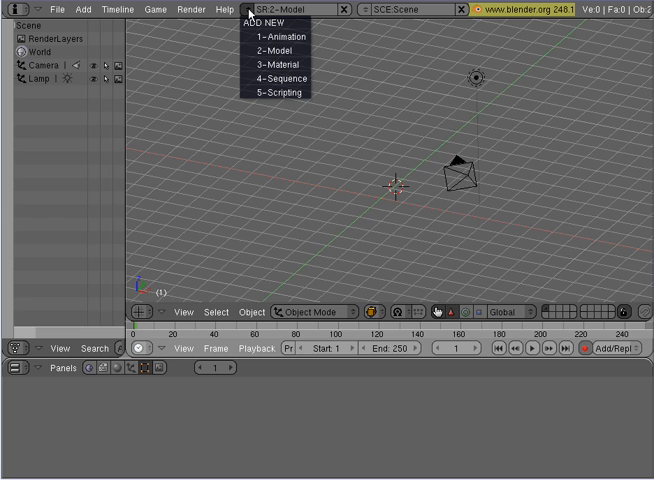
{"action": "mouse_move", "coordinate": [280, 36]}
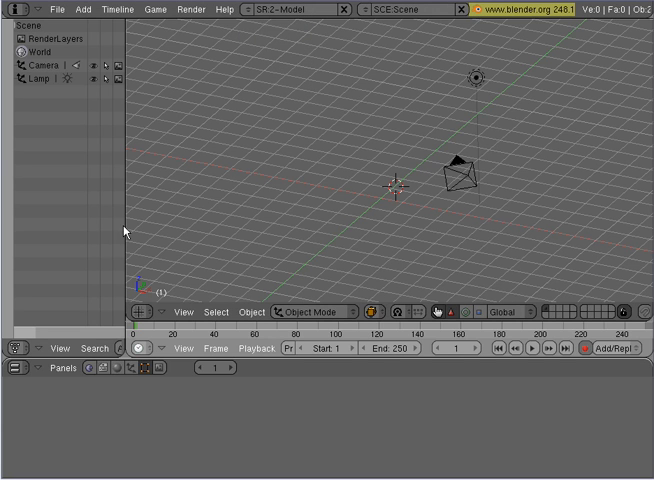
{"action": "mouse_move", "coordinate": [124, 210]}
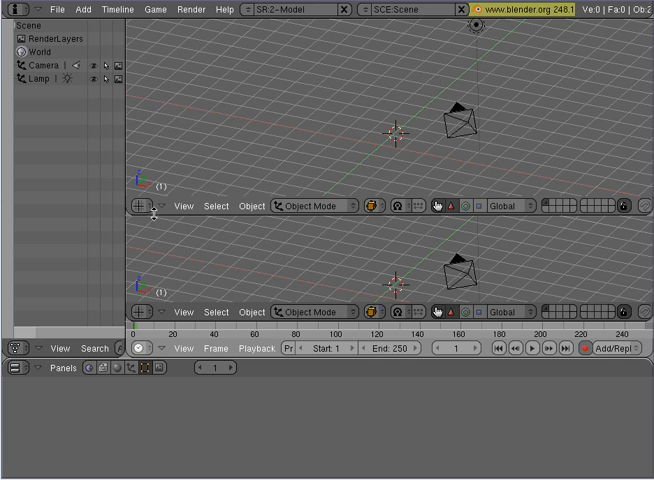
{"action": "left_click", "coordinate": [140, 204]}
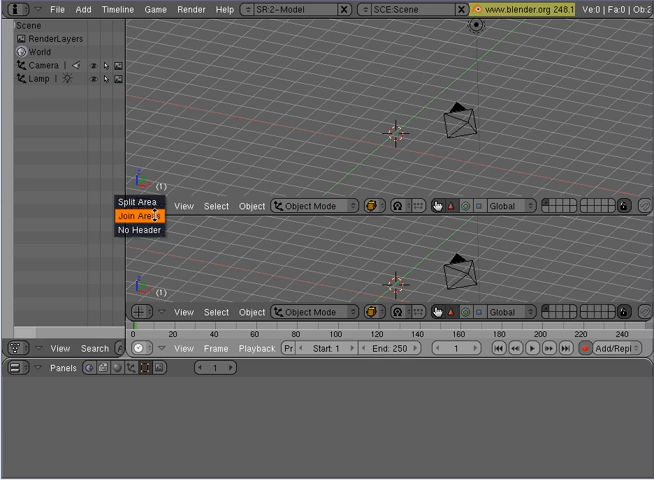
{"action": "left_click", "coordinate": [144, 216]}
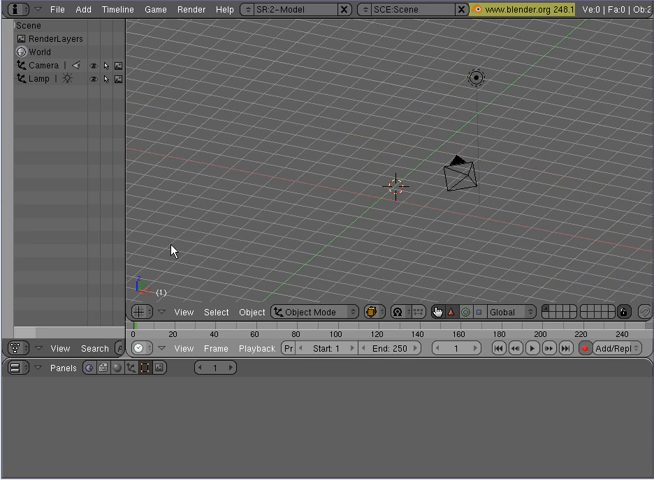
{"action": "left_click", "coordinate": [252, 8]}
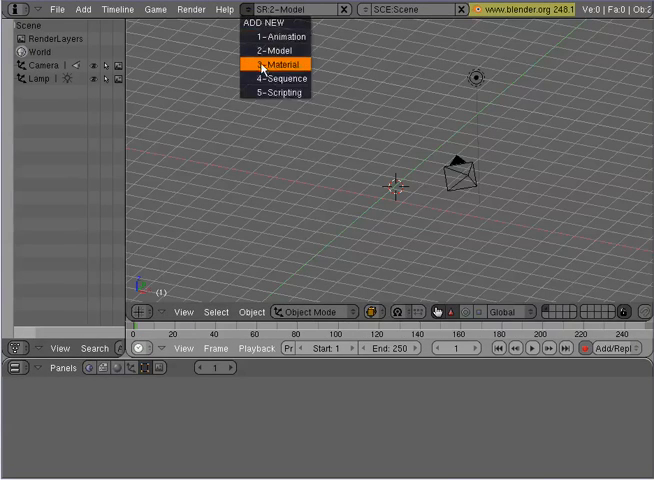
{"action": "left_click", "coordinate": [284, 78]}
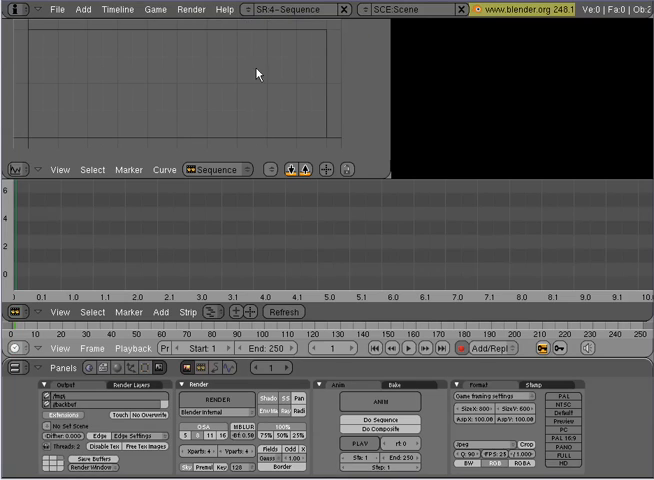
{"action": "left_click", "coordinate": [250, 10]}
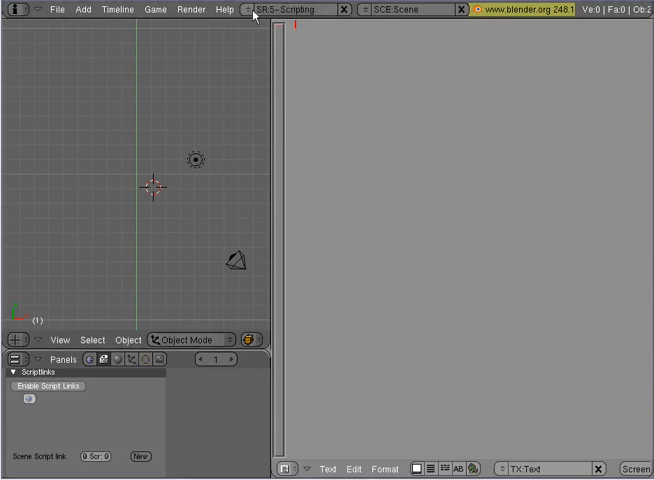
{"action": "left_click", "coordinate": [260, 8]}
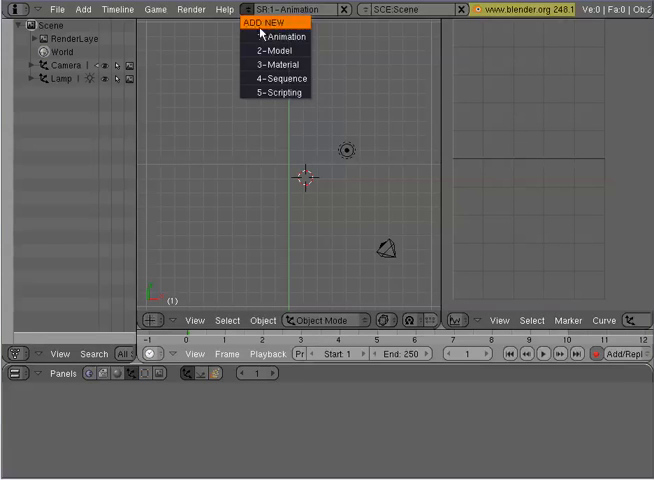
{"action": "left_click", "coordinate": [272, 52]}
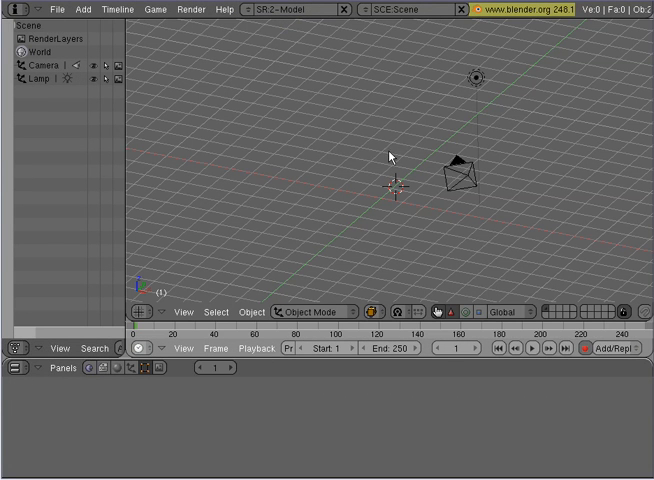
{"action": "mouse_move", "coordinate": [268, 148]}
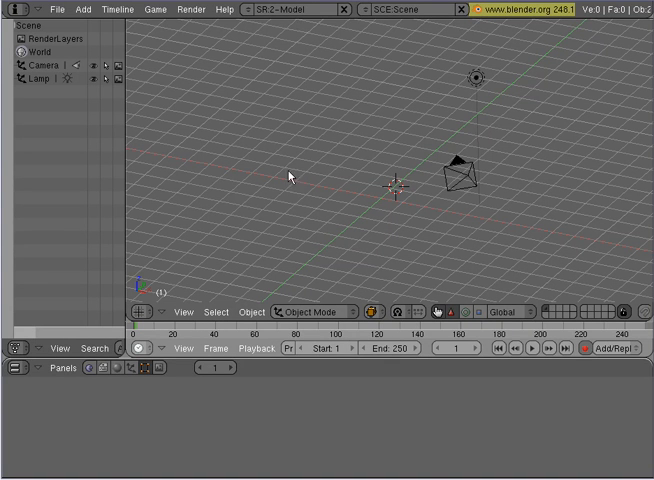
{"action": "mouse_move", "coordinate": [384, 200]}
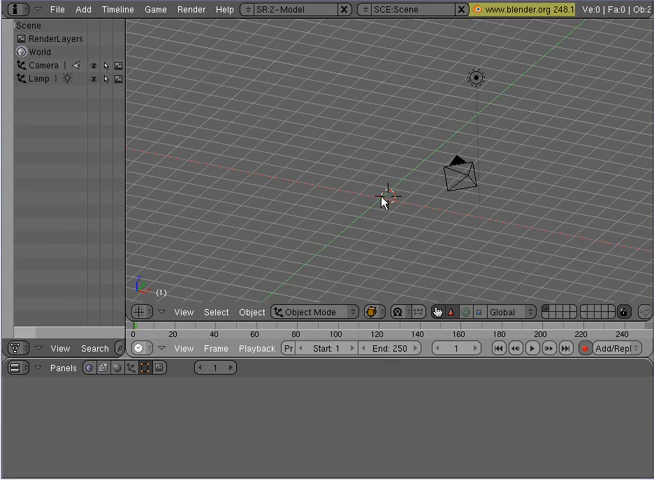